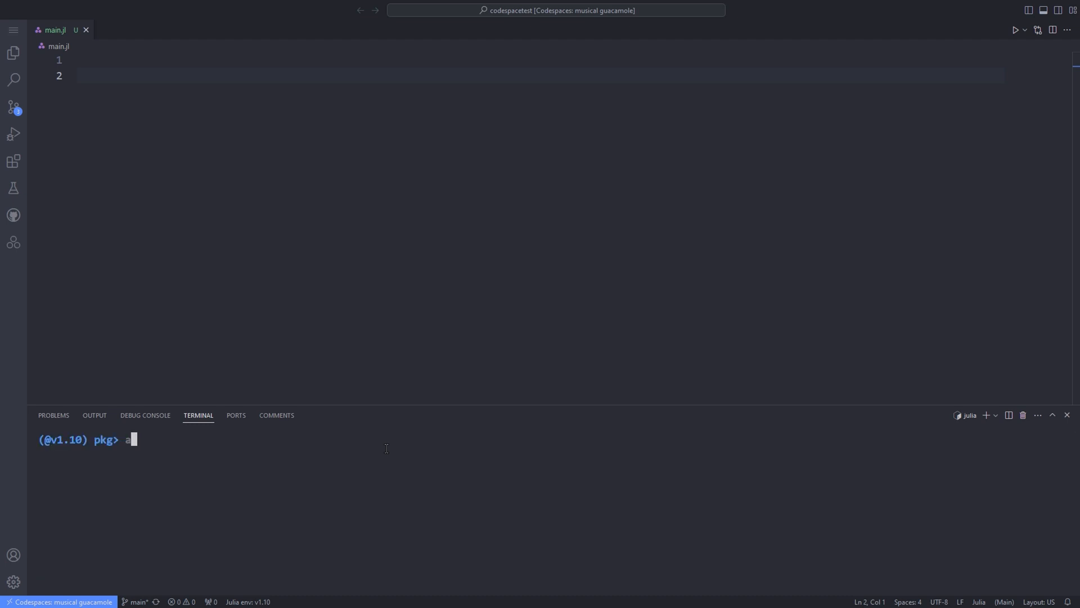
# Step: Install DataFrames with 'add DataFrames' at the pkg> prompt, then begin 'add CSV'
pyautogui.write('dd DataFra')
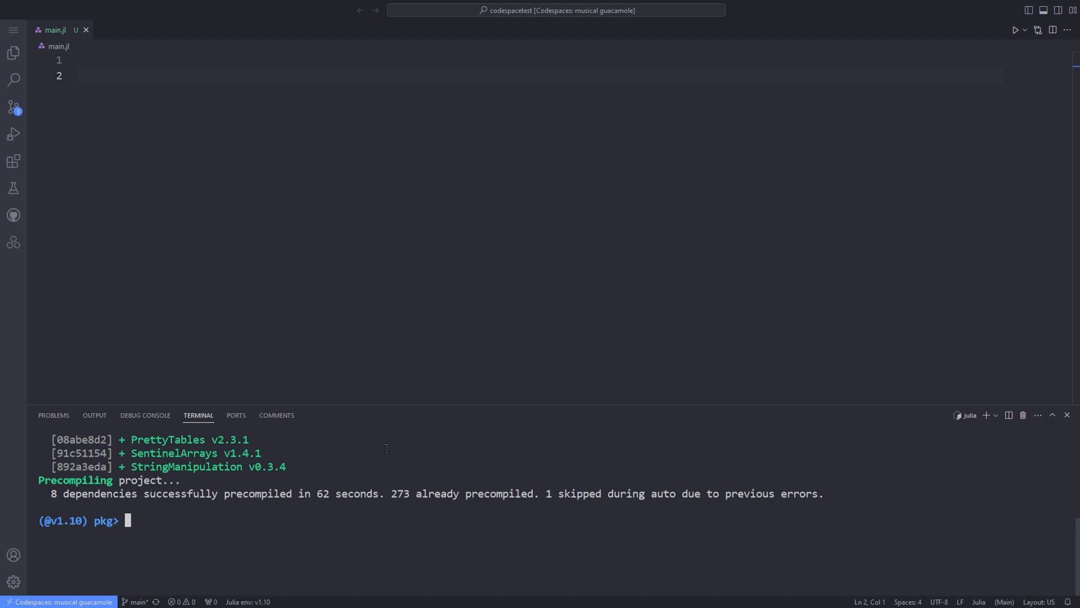
pyautogui.write('add')
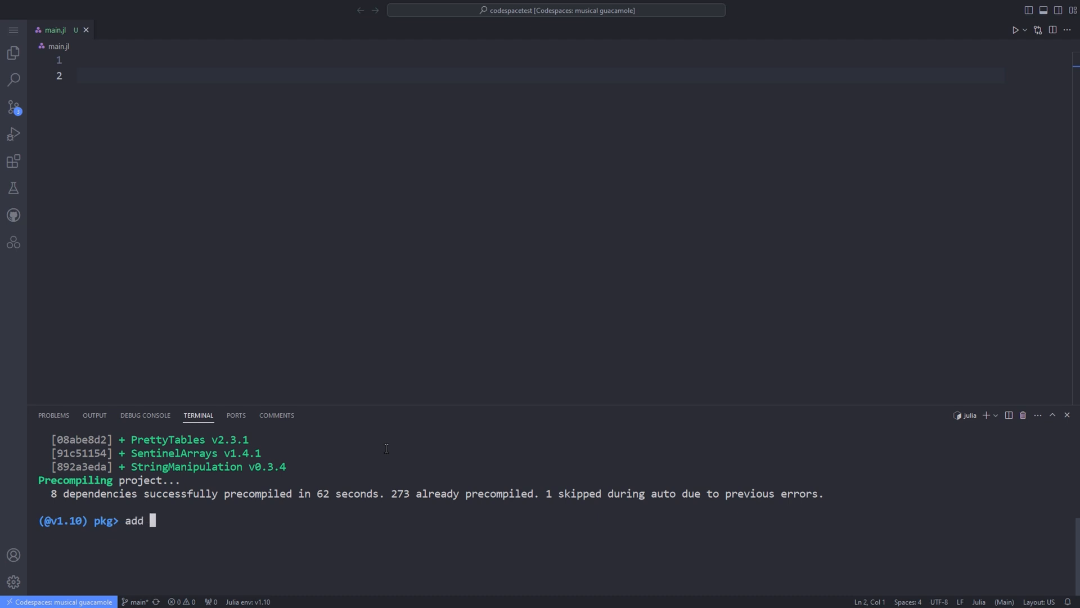
pyautogui.write('CSV')
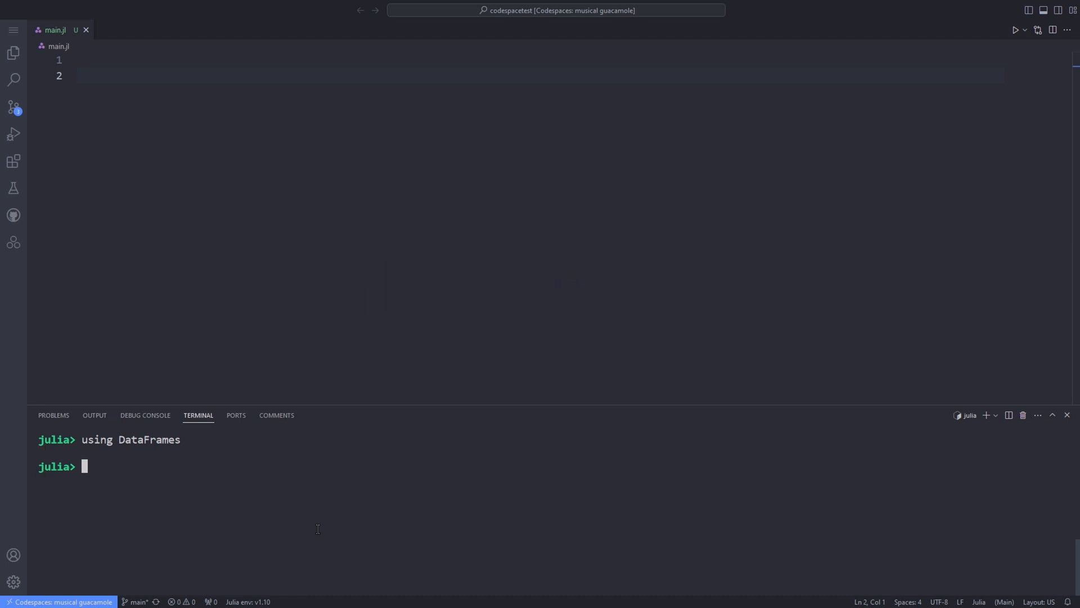
# Step: Type 'using CSV' at the julia> prompt after loading DataFrames
pyautogui.write('using C')
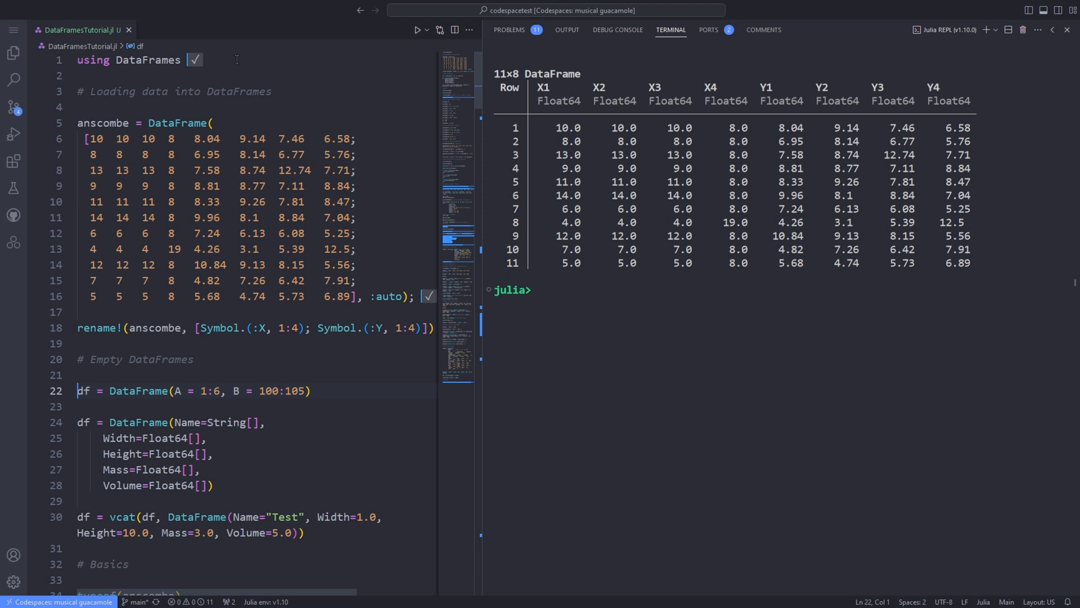
# Step: Send the anscombe, empty 0×5 and vcat 1×5 DataFrame lines to the REPL
pyautogui.scroll(-3)
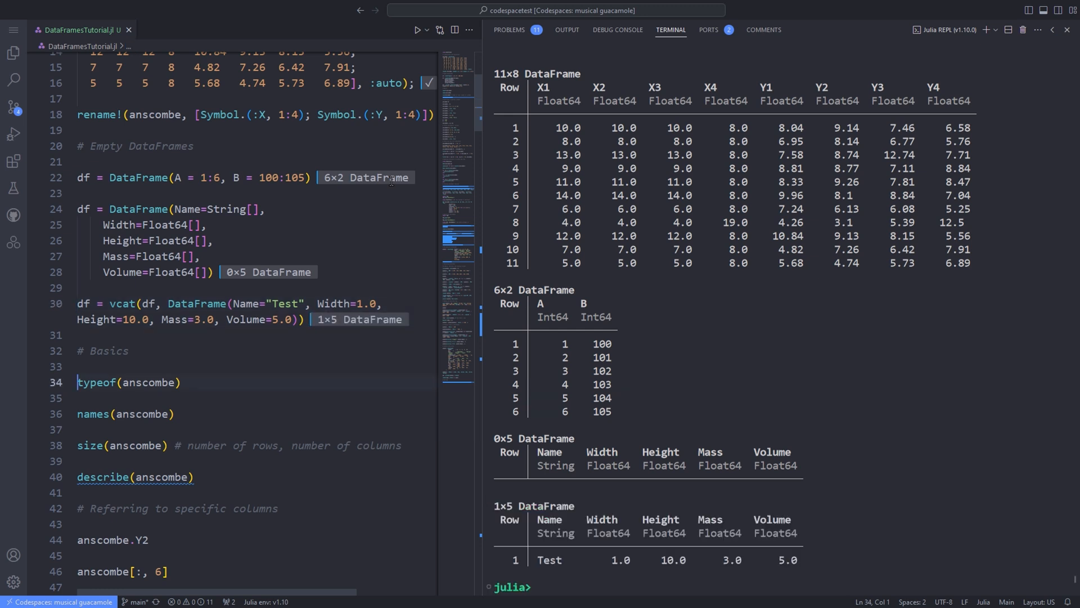
# Step: Evaluate typeof, names, size, describe and the column-indexing lines on anscombe
pyautogui.scroll(-3)
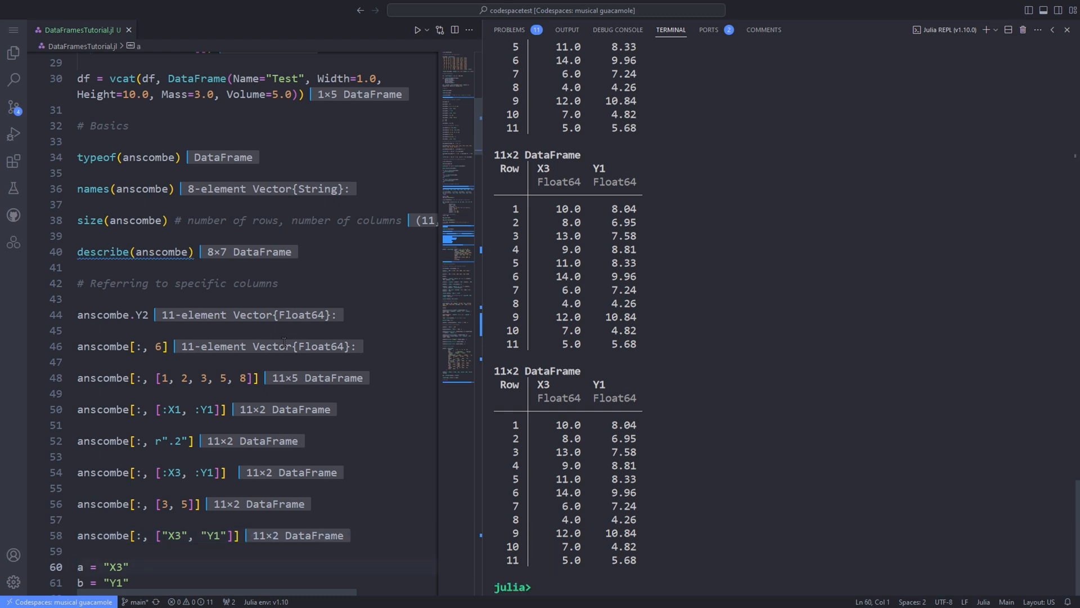
# Step: Evaluate a, b, anscombe[:, [a, b]] and the slicing lines through line 71
pyautogui.scroll(-3)
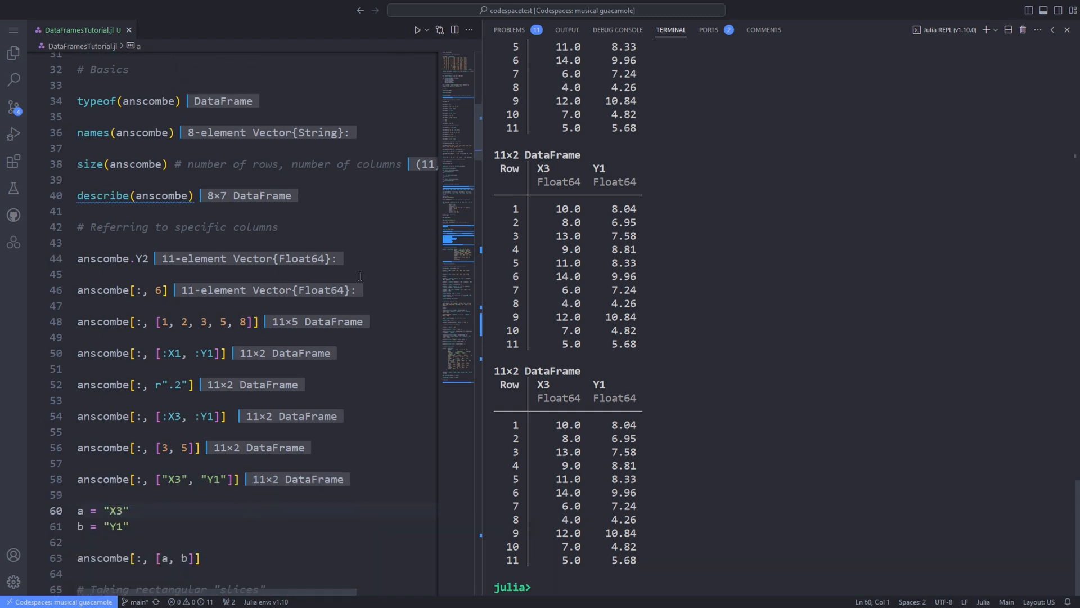
pyautogui.scroll(-3)
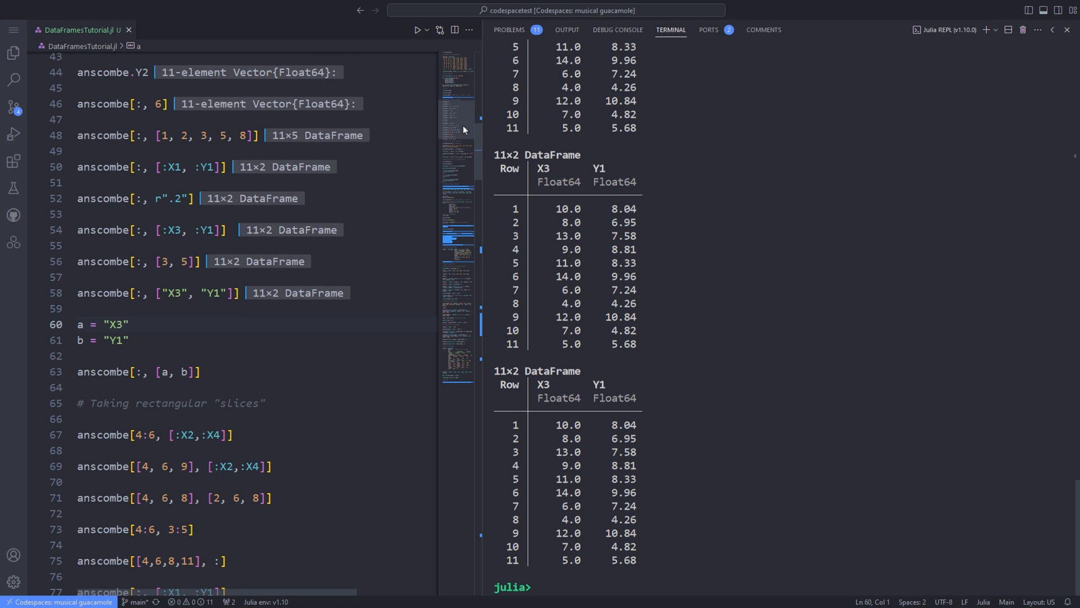
pyautogui.scroll(-3)
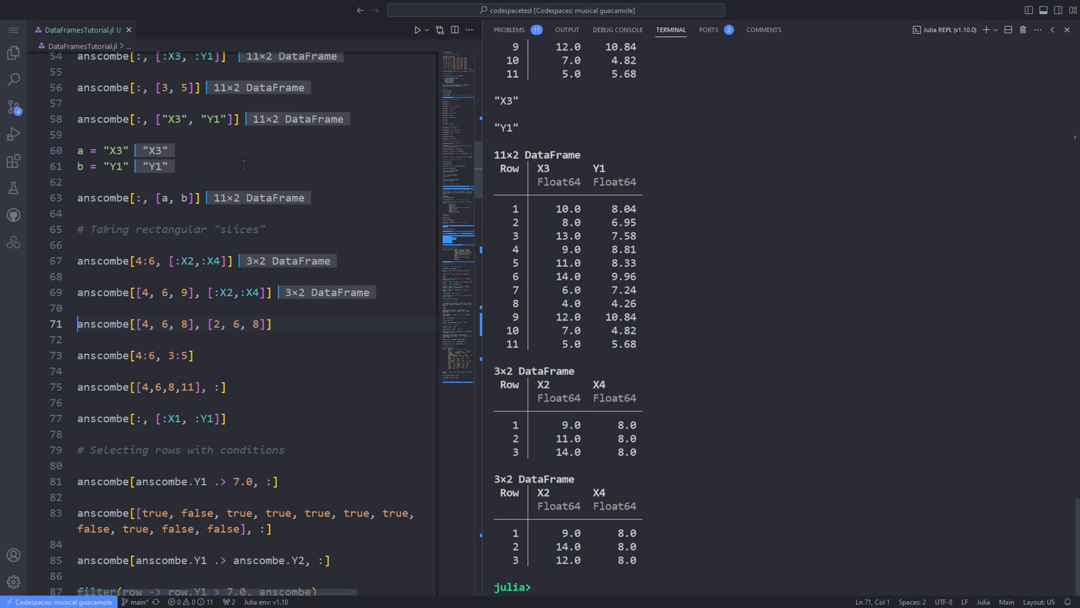
pyautogui.press('Enter')
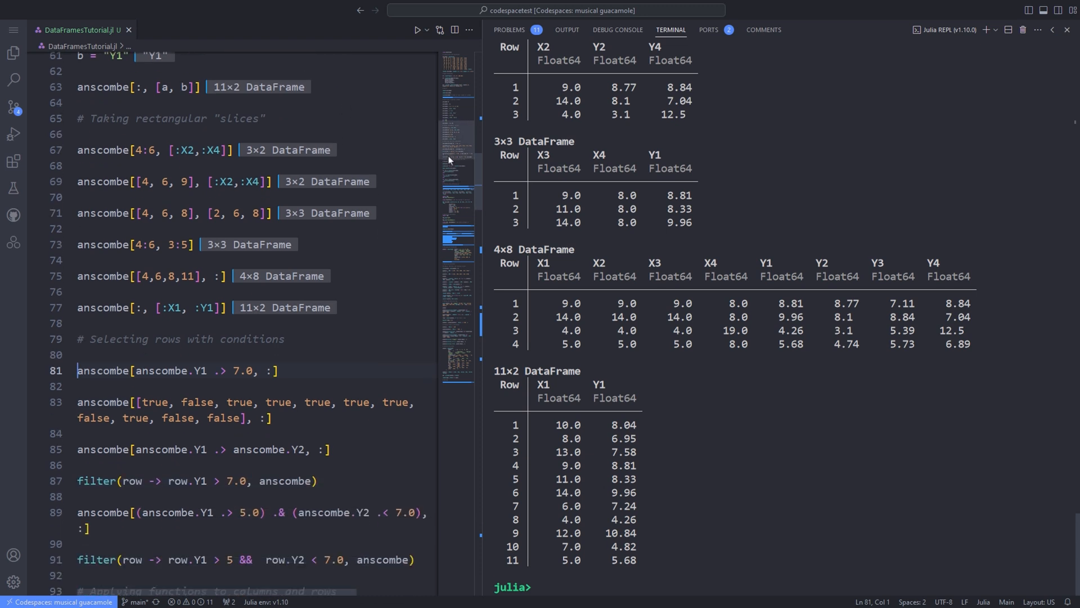
# Step: Evaluate the boolean indexing line, then place the cursor on the filter line
pyautogui.scroll(-3)
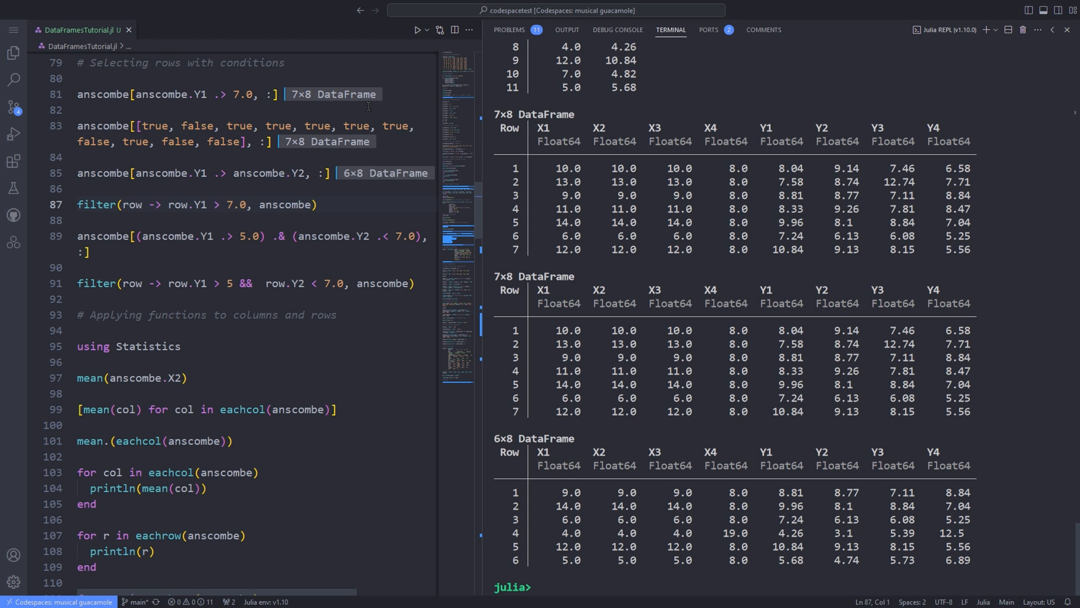
pyautogui.click(77, 205)
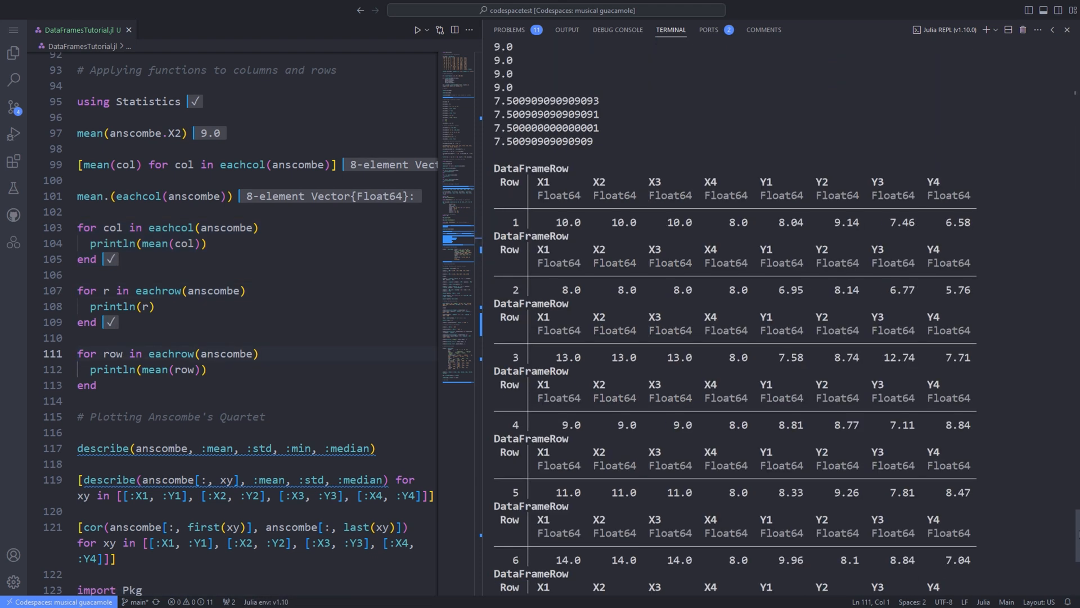
# Step: Run the 'for r in eachrow(anscombe)' printing loop in the REPL
pyautogui.scroll(-3)
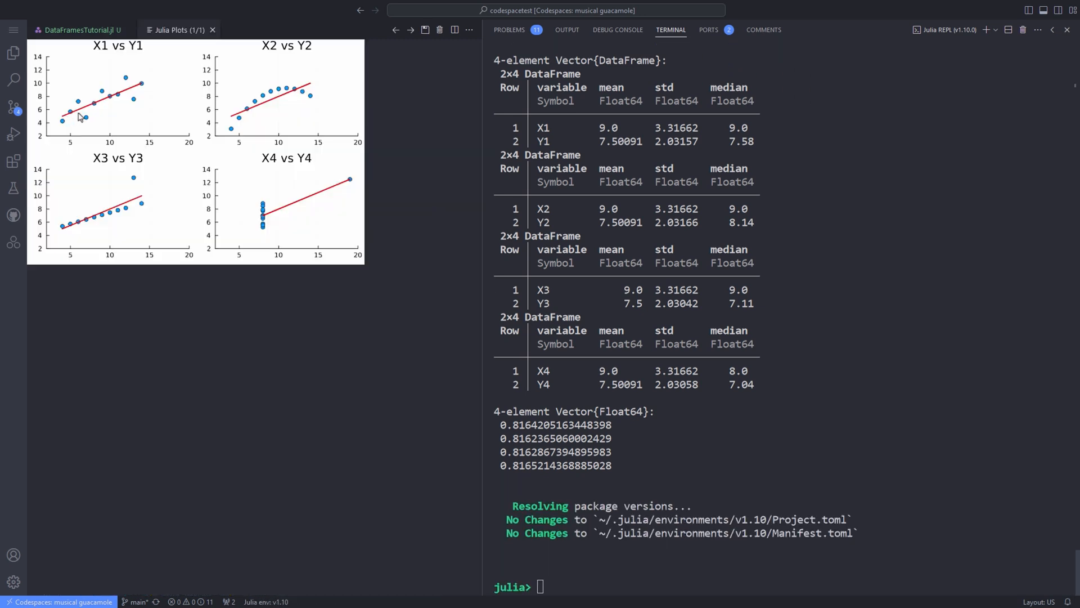
pyautogui.moveTo(245, 153)
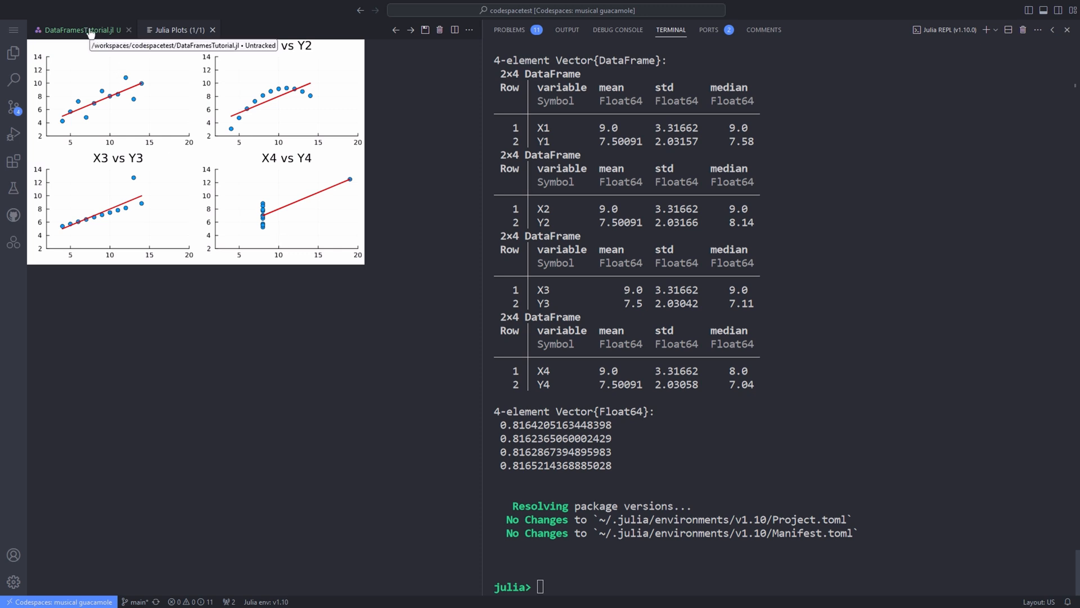
# Step: Return to DataFramesTutorial.jl and scroll to the GLM/StatsModels regression lines
pyautogui.click(79, 30)
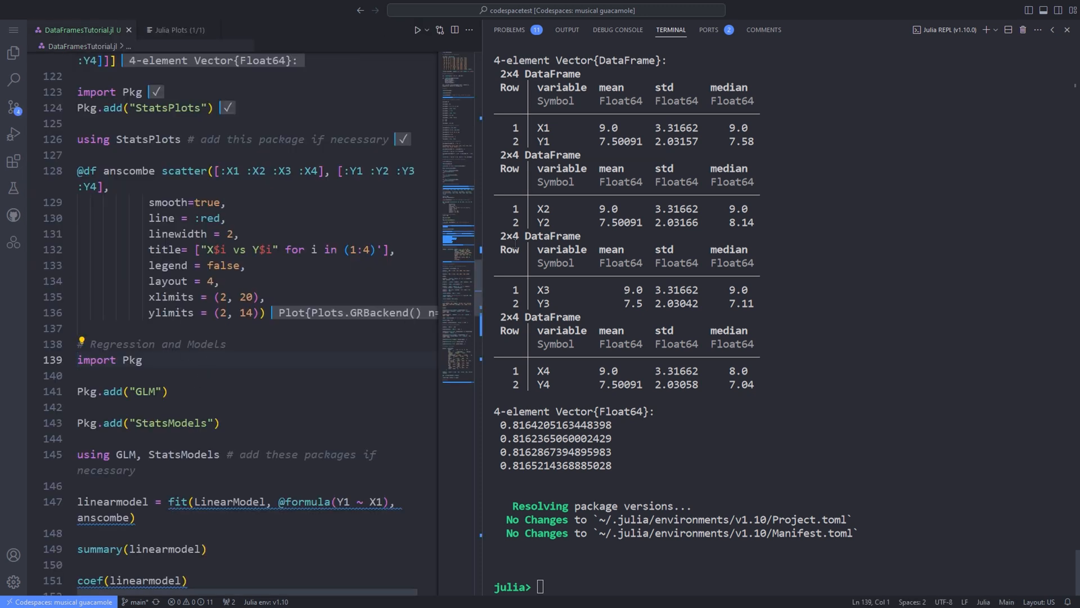
pyautogui.scroll(-3)
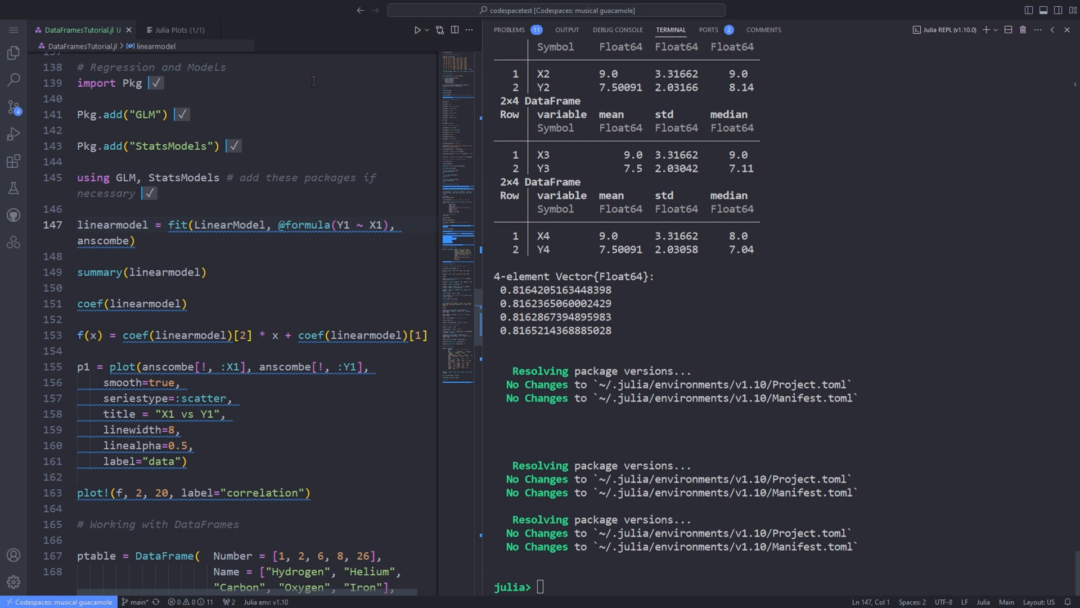
pyautogui.moveTo(182, 225)
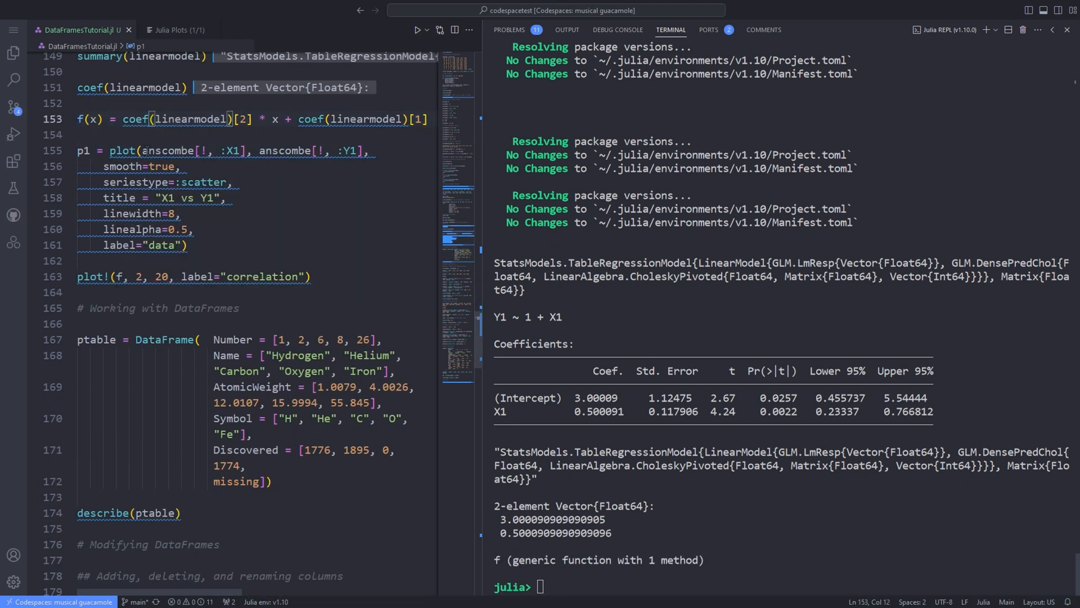
# Step: Run the p1 X1 vs Y1 plot lines, view Julia Plots, then return to the script
pyautogui.click(186, 245)
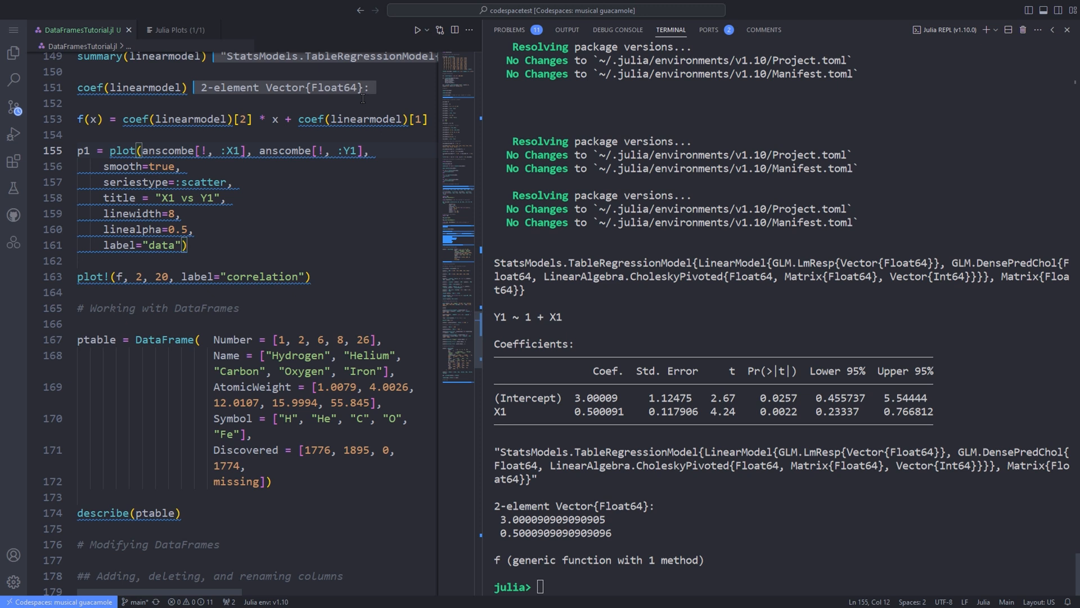
pyautogui.click(174, 30)
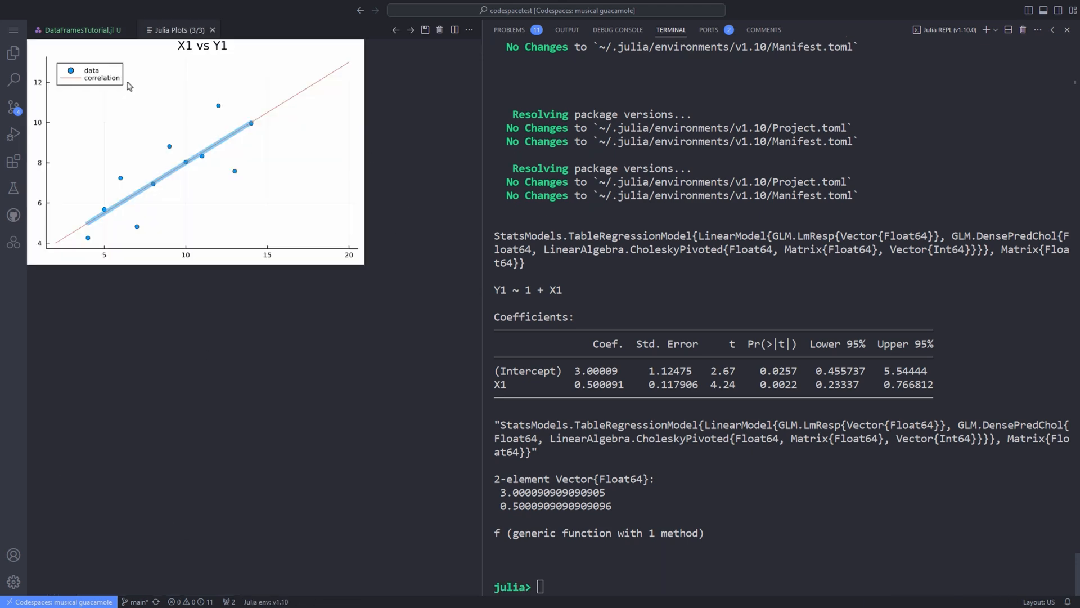
pyautogui.moveTo(116, 101)
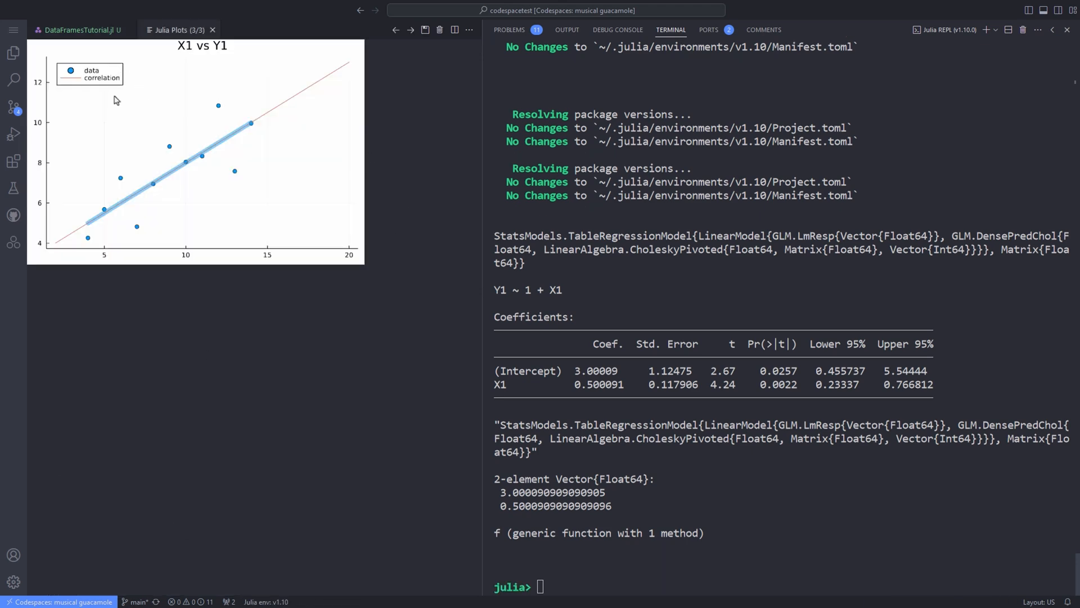
pyautogui.click(78, 30)
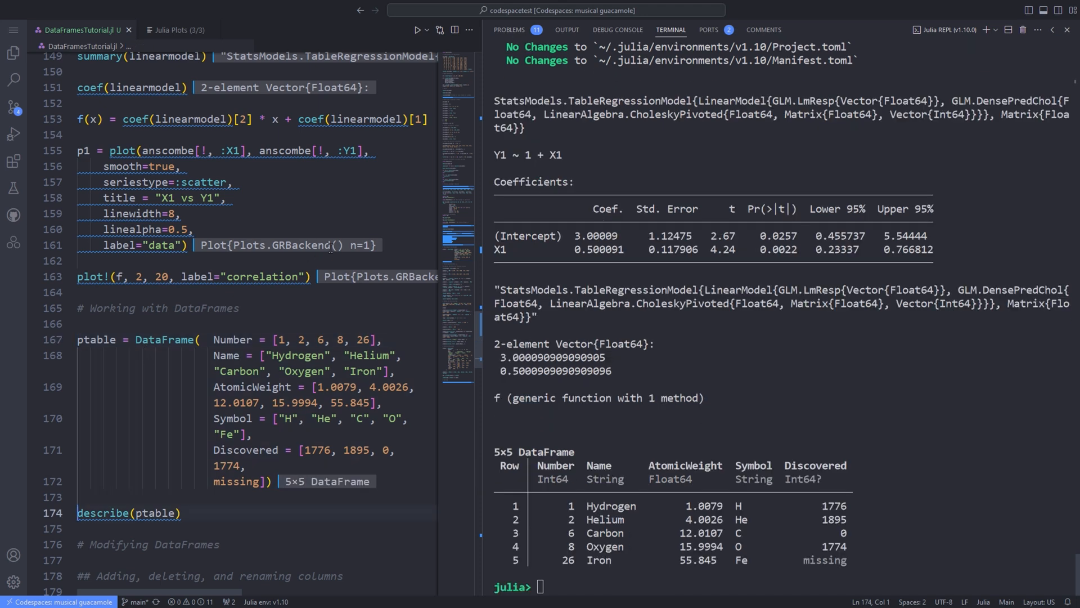
# Step: Run the ptable = DataFrame(...) and describe(ptable) lines in the REPL
pyautogui.scroll(-3)
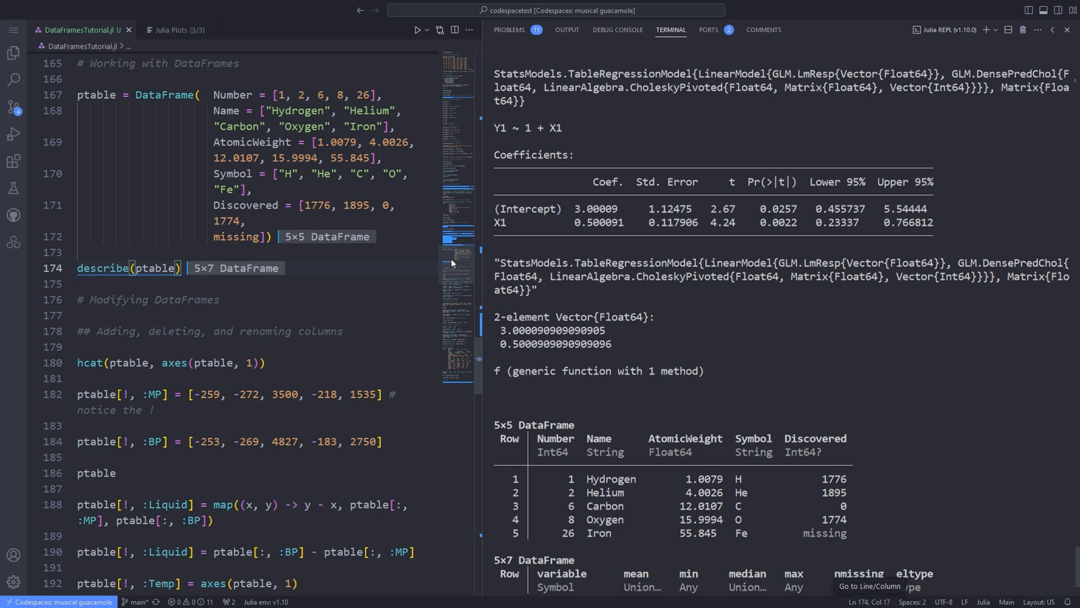
# Step: Run lines 188–198 adding Liquid (BP minus MP) and MP_in_F, and renaming Temp to Junk
pyautogui.scroll(-3)
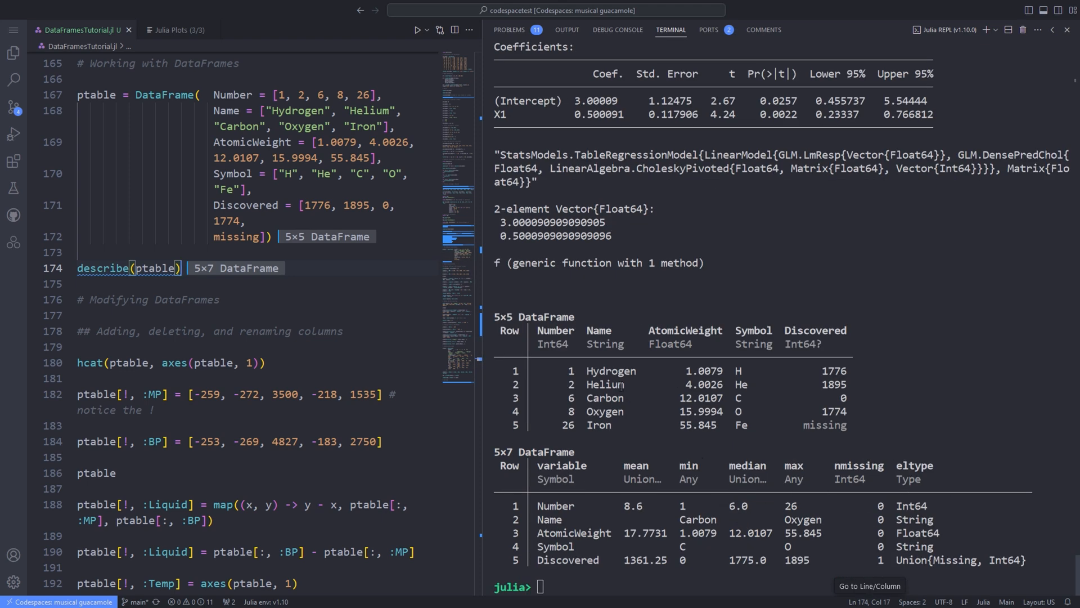
pyautogui.moveTo(454, 273)
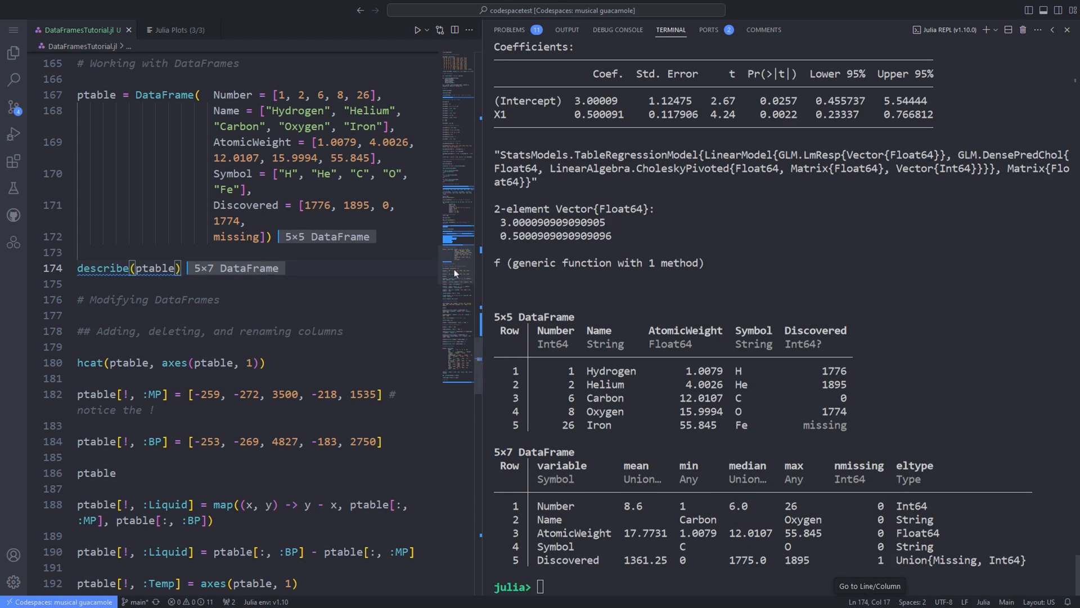
pyautogui.scroll(-3)
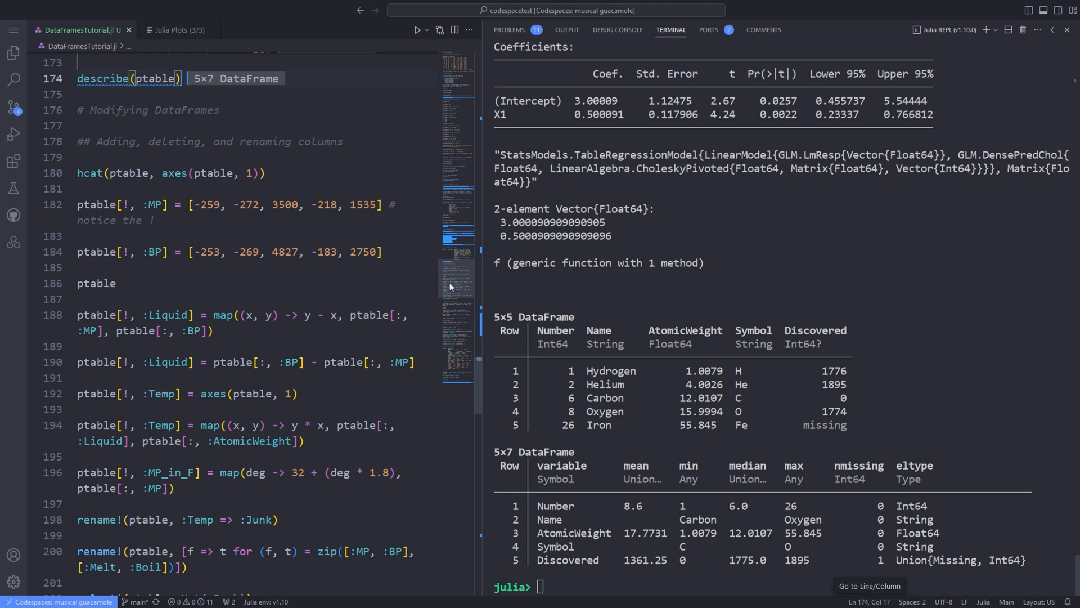
pyautogui.scroll(-3)
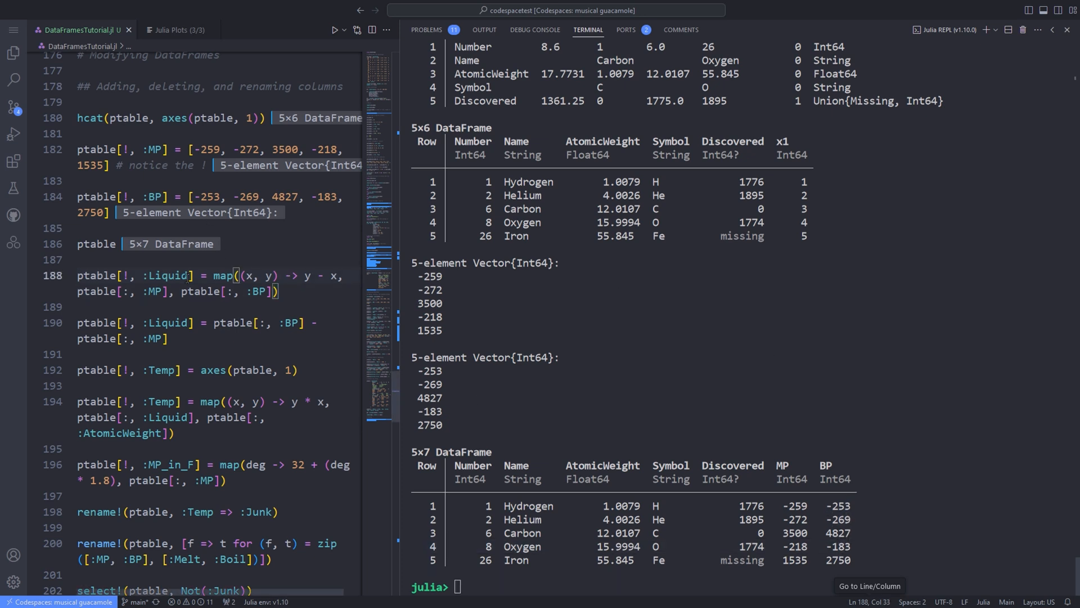
pyautogui.click(200, 276)
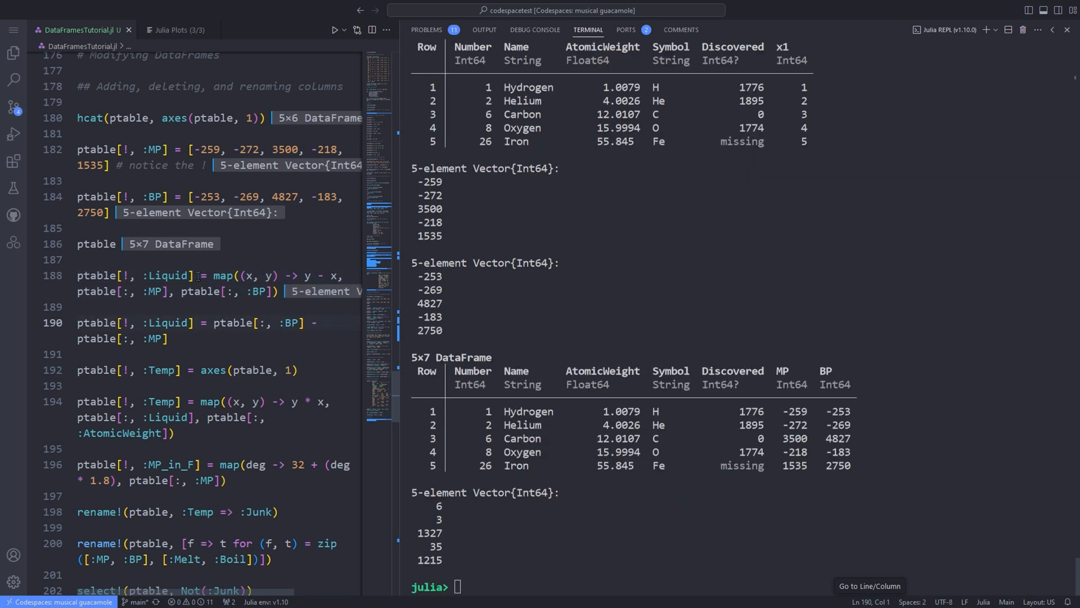
pyautogui.click(157, 291)
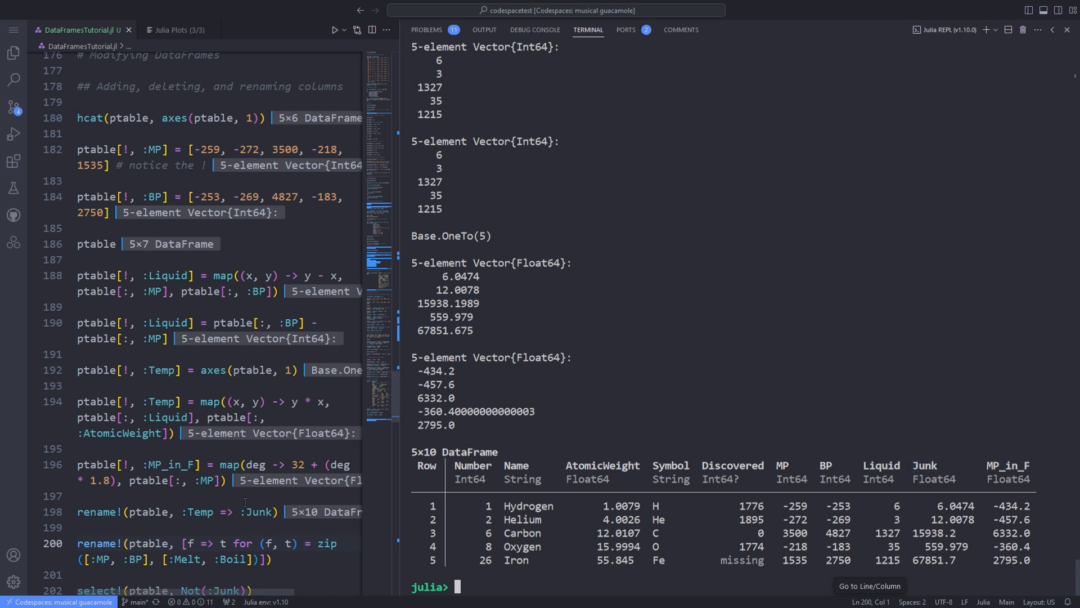
pyautogui.scroll(-3)
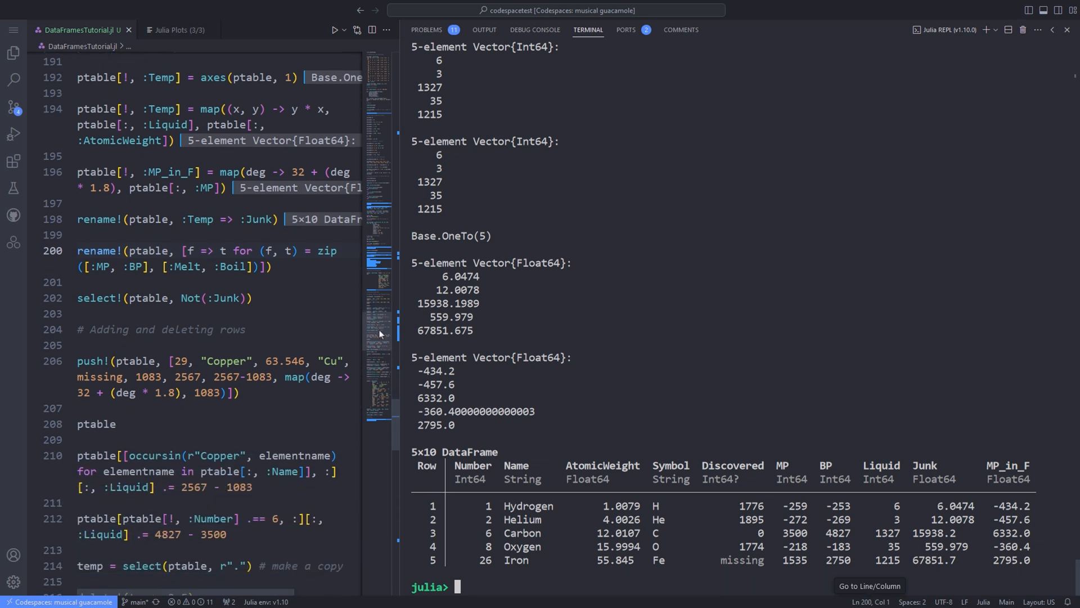
# Step: Run rename! to Melt/Boil and select!(ptable, Not(:Junk)), reaching the adding-rows code
pyautogui.scroll(-3)
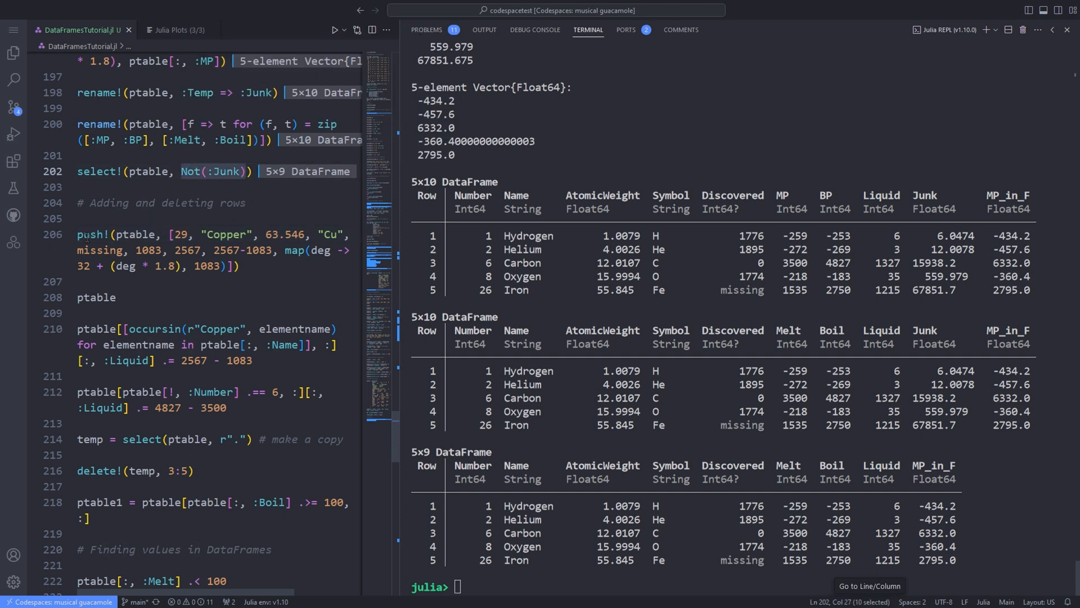
pyautogui.click(79, 233)
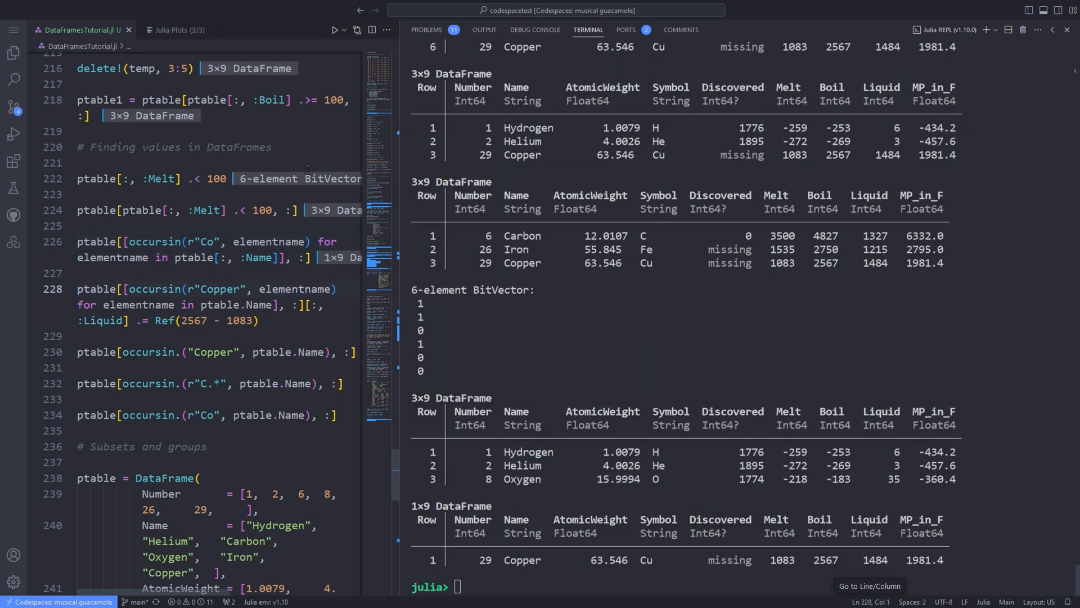
# Step: Run the line setting Copper's Liquid value to 1484 via Ref
pyautogui.press('Enter')
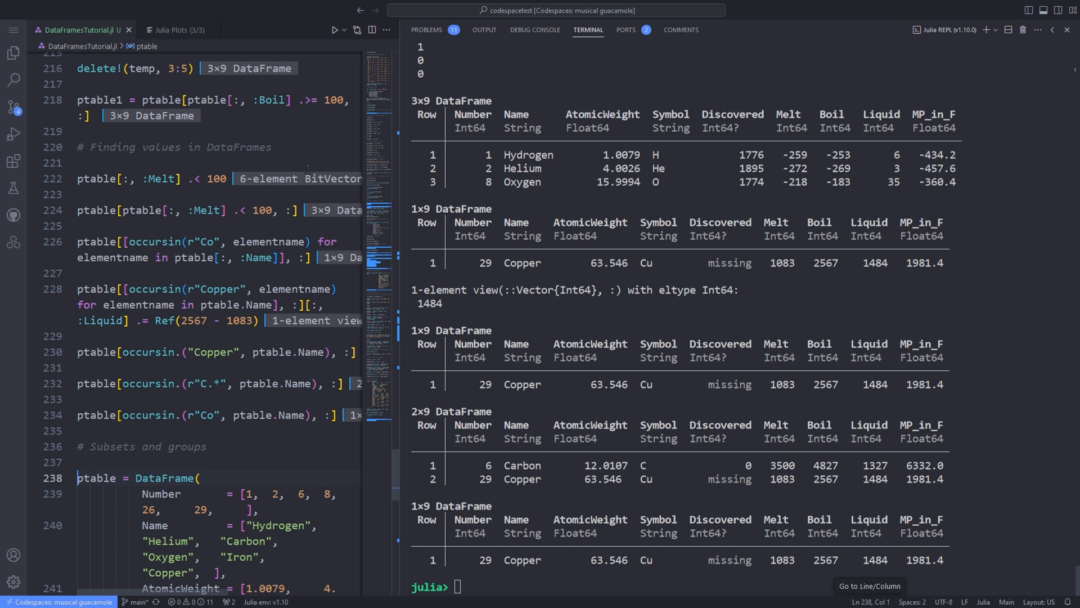
pyautogui.scroll(-3)
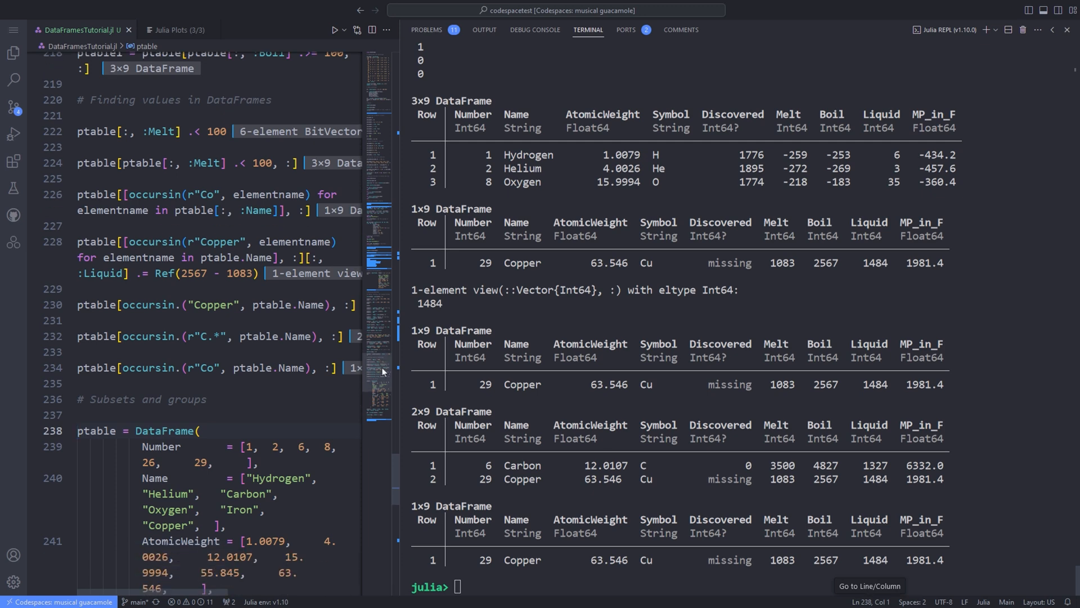
# Step: Scroll to '# Subsets and groups' and place the caret at its six-element DataFrame code
pyautogui.scroll(-3)
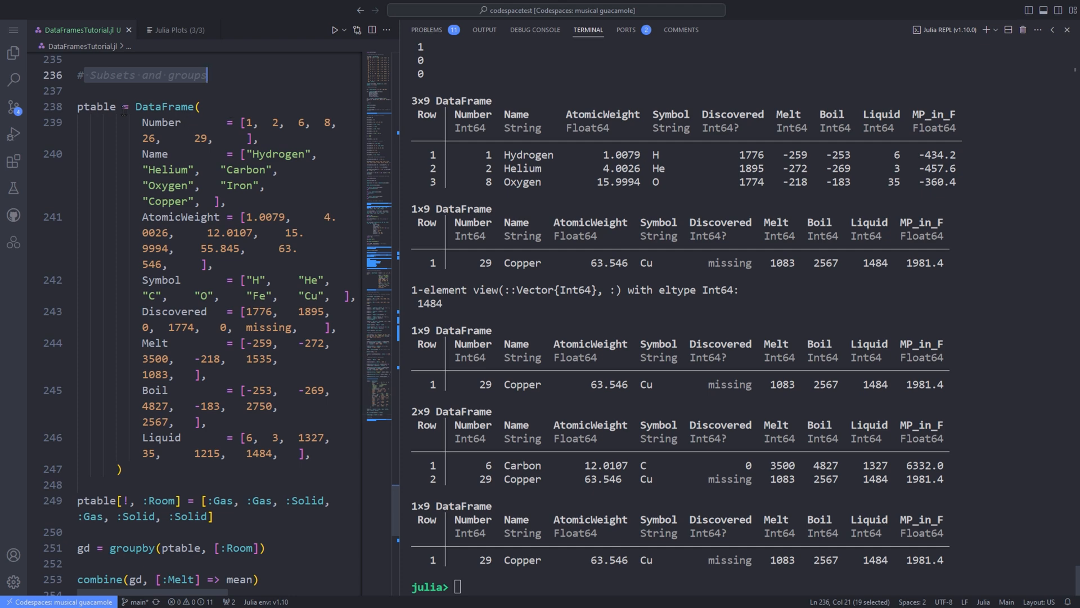
pyautogui.click(96, 106)
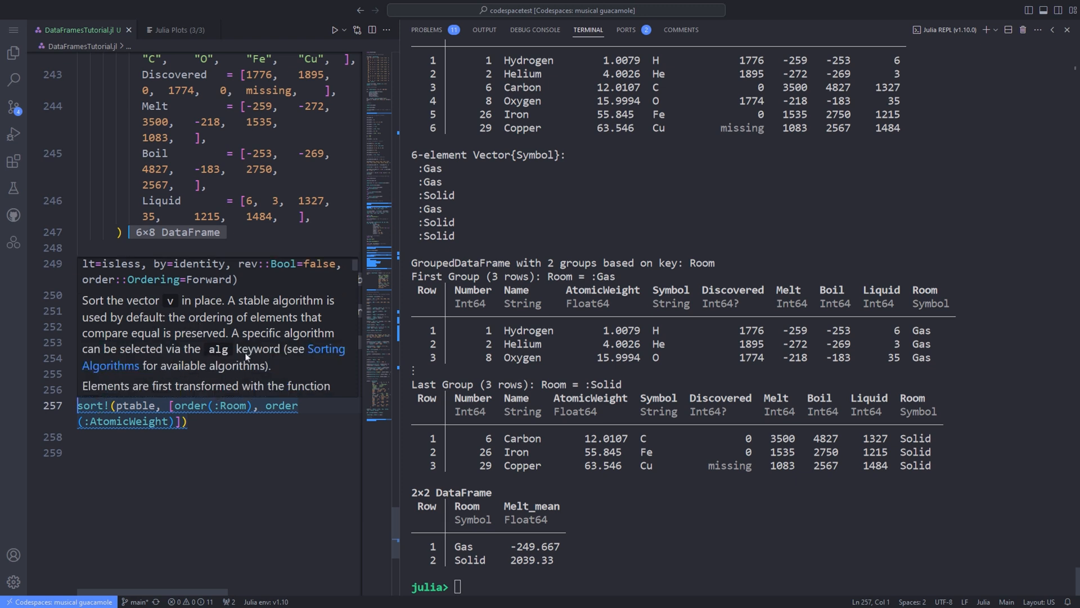
pyautogui.moveTo(265, 373)
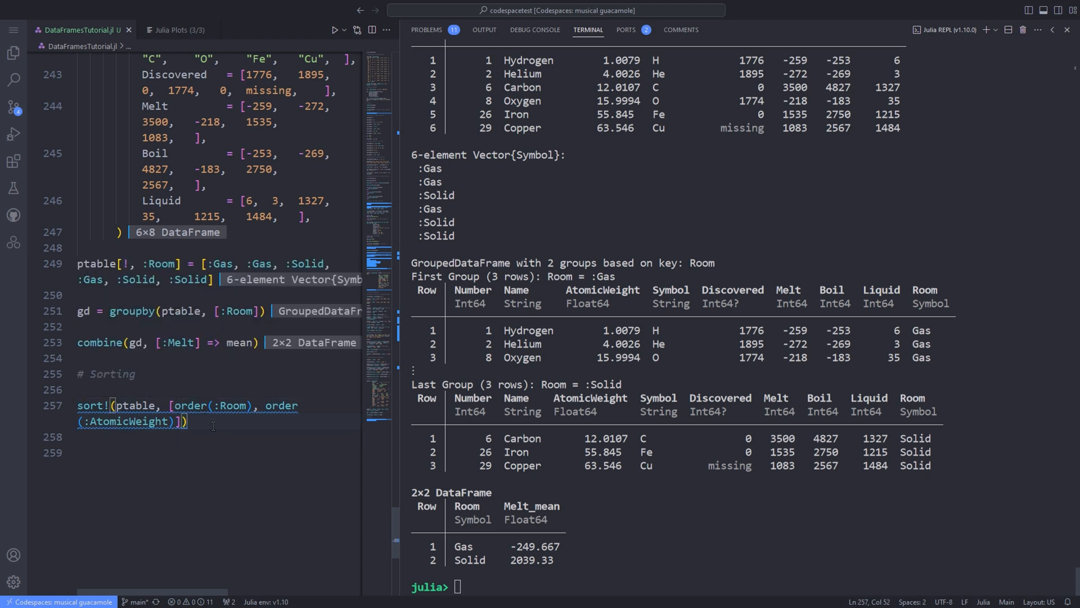
# Step: Run sort!(ptable, [order(:Room), order(:AtomicWeight)]), listing Gas elements first
pyautogui.press('enter')
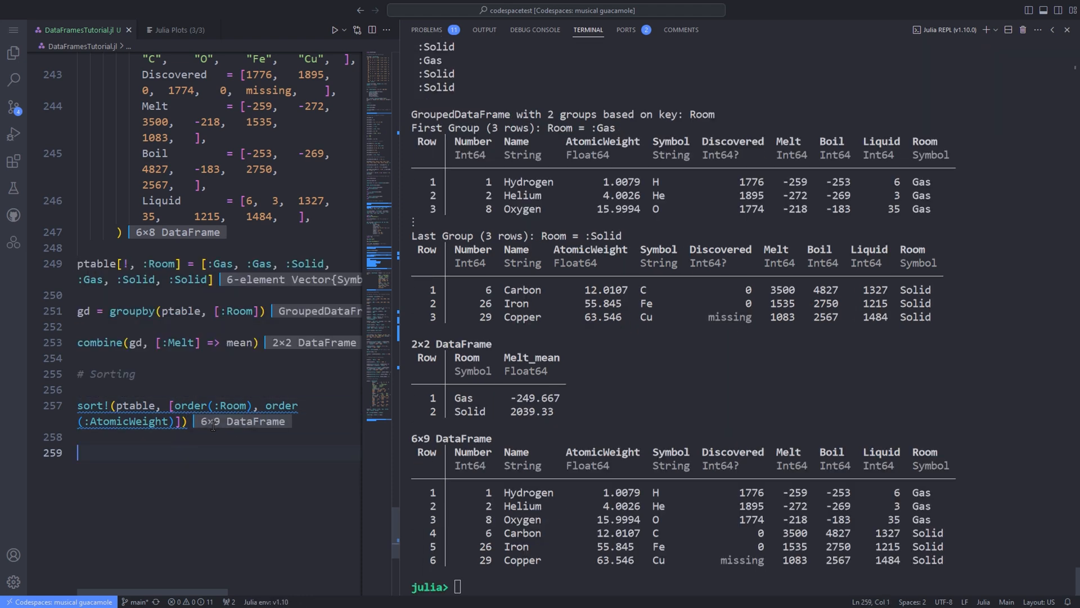